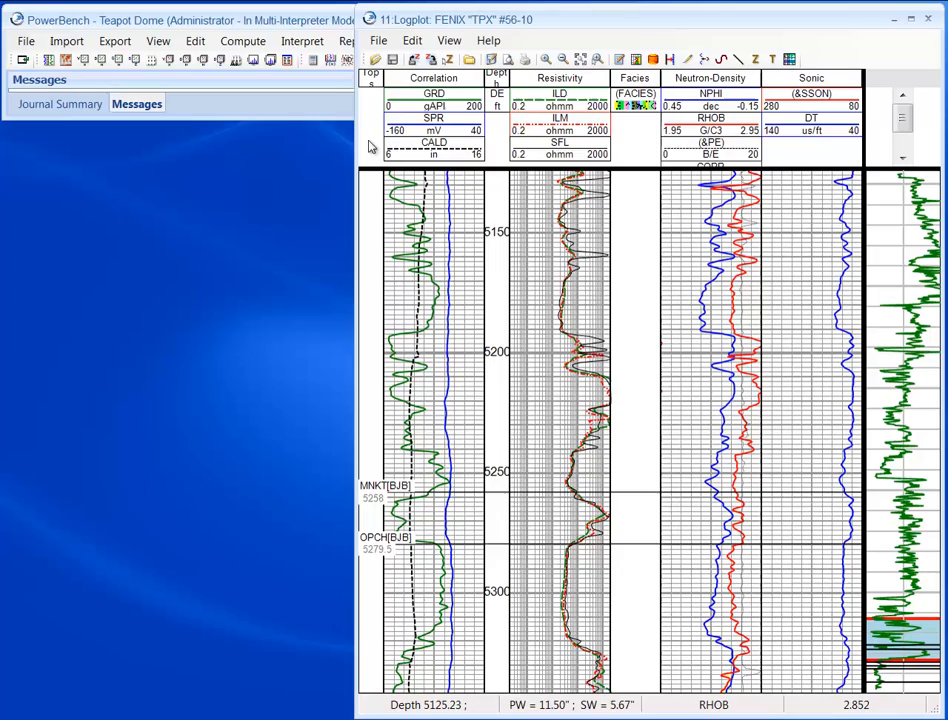
Step: Launch Facies Classification from the Interpret menu for well FENIX
{"action": "left_click", "coordinate": [302, 40]}
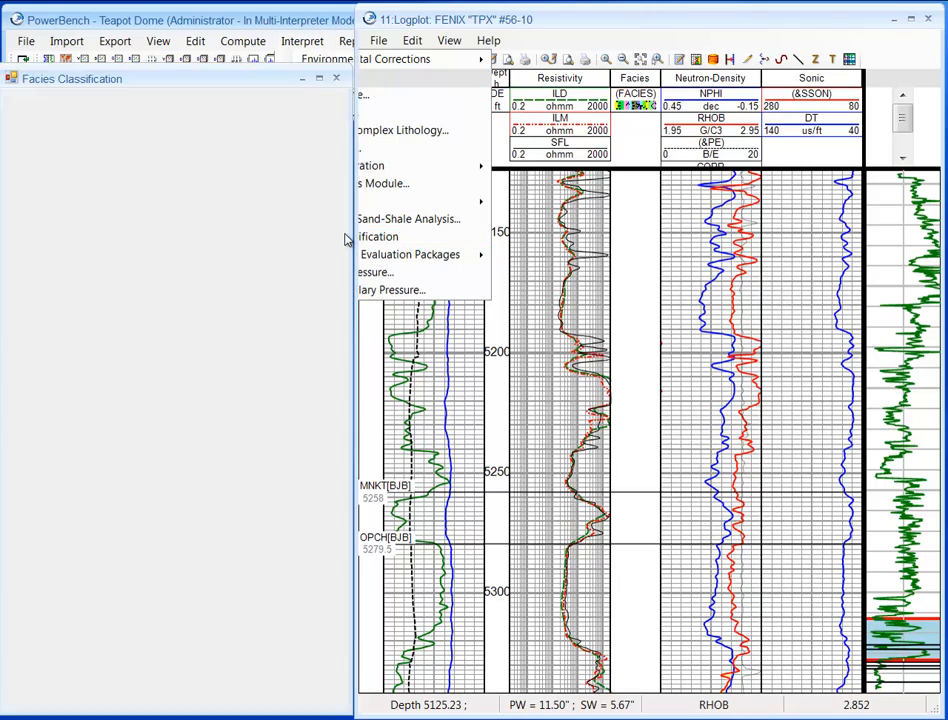
{"action": "left_click", "coordinate": [378, 236]}
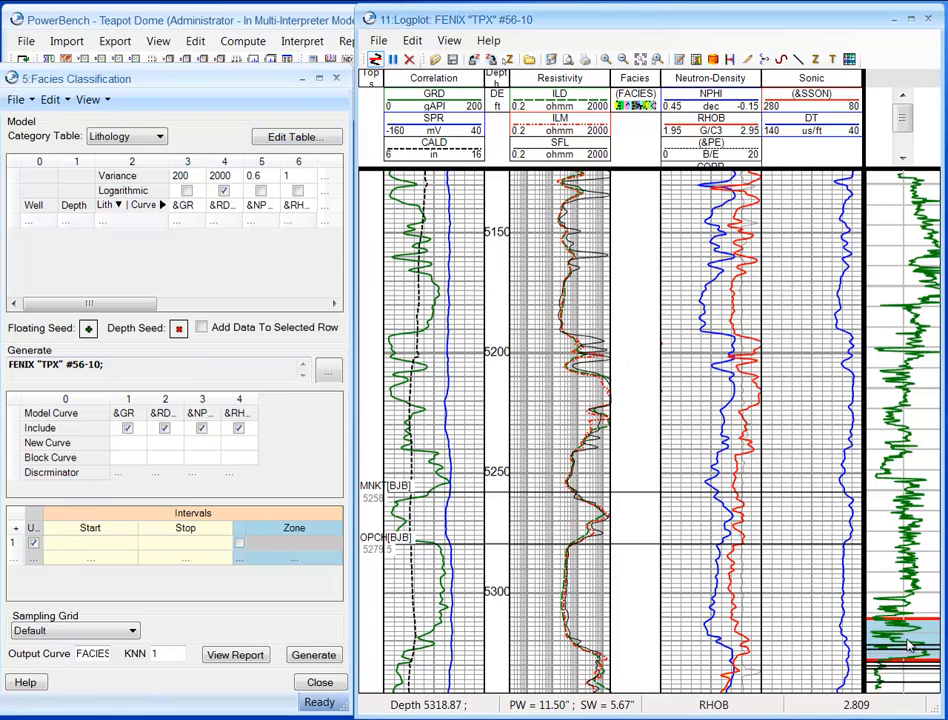
Step: Label the FENIX seed sample Dolomite and the LAWRENCE 3949 sample Shale
{"action": "scroll", "scroll_direction": "down", "scroll_amount": 3}
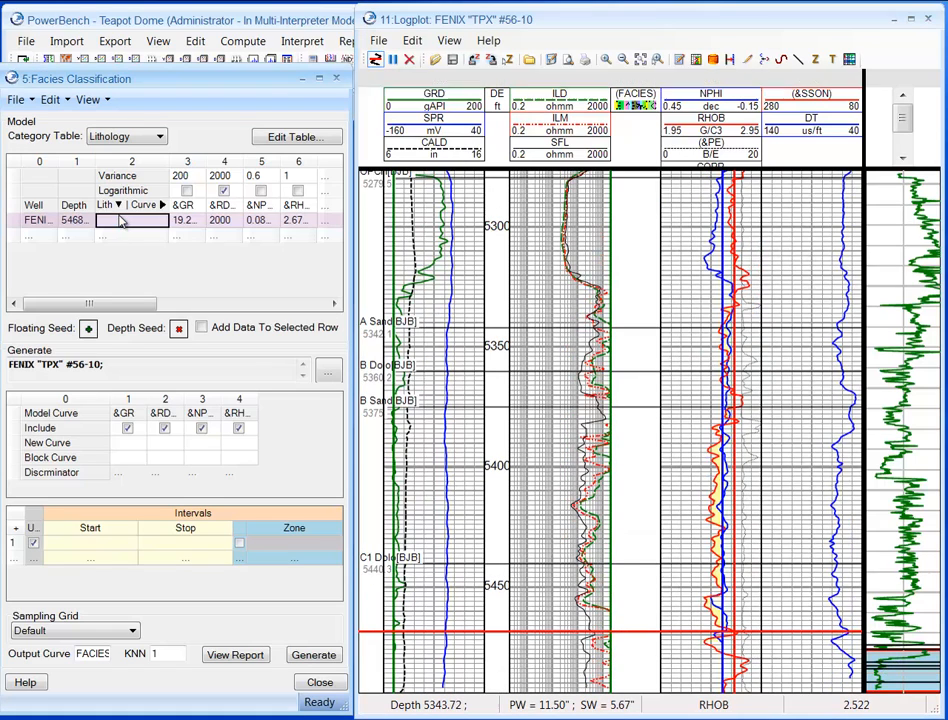
{"action": "left_click", "coordinate": [159, 220]}
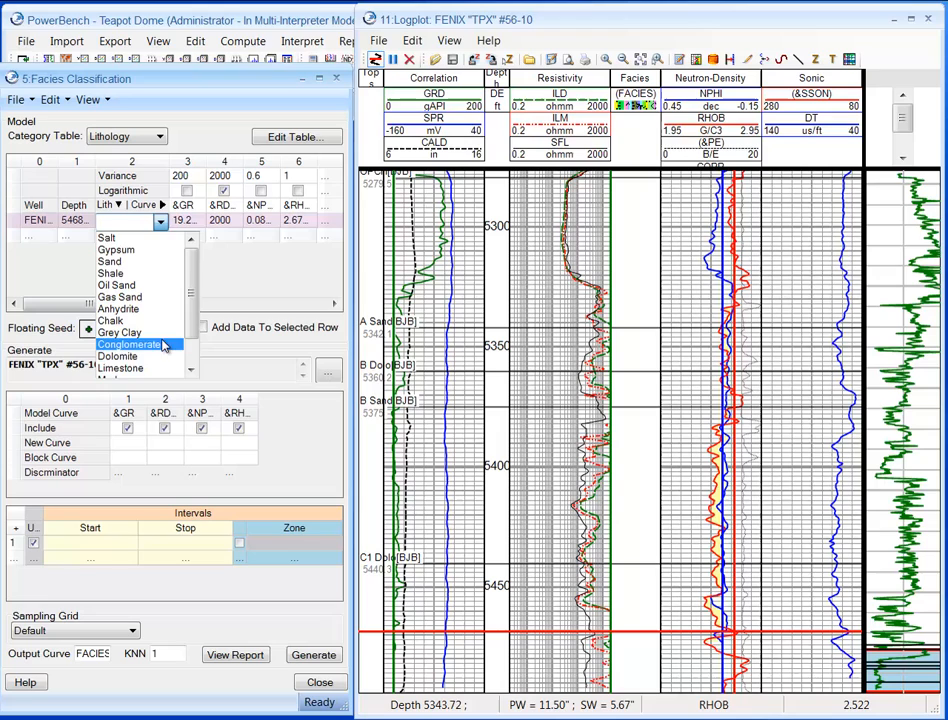
{"action": "left_click", "coordinate": [118, 356]}
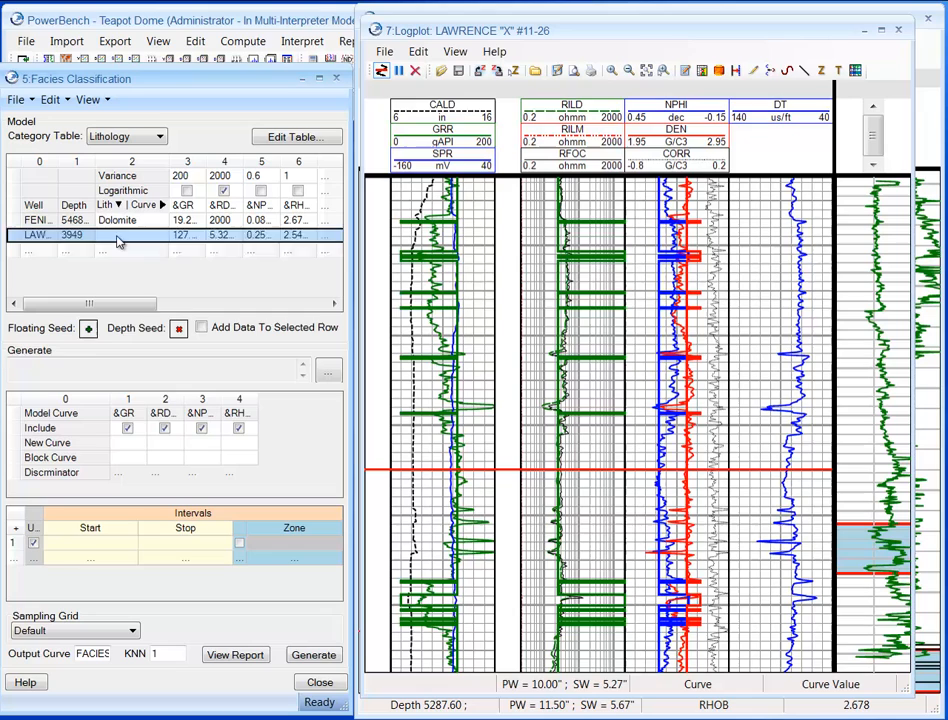
{"action": "left_click", "coordinate": [160, 236]}
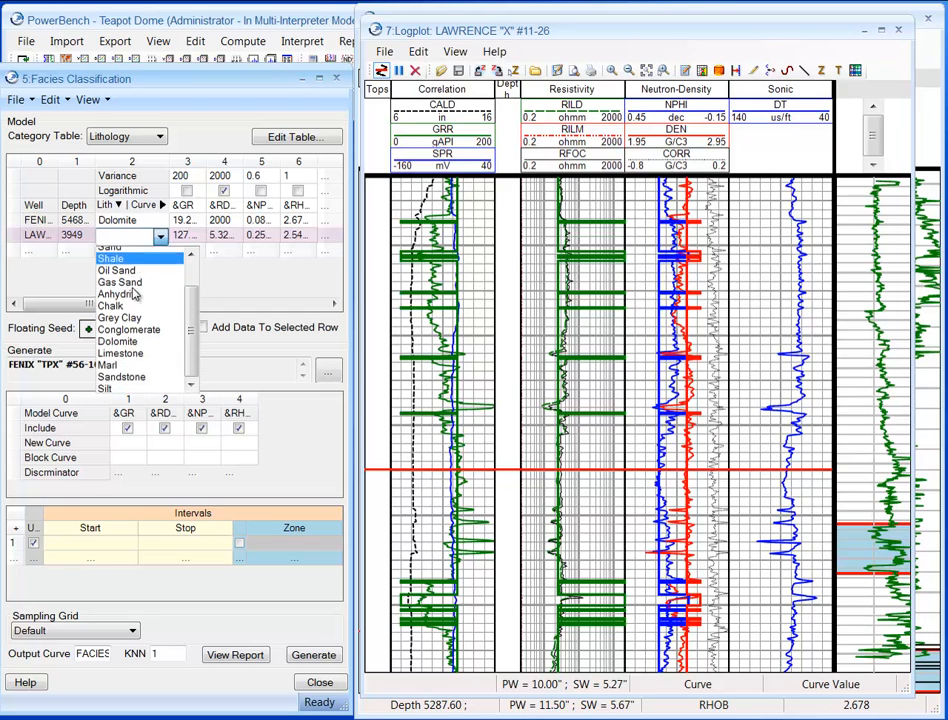
{"action": "left_click", "coordinate": [111, 258]}
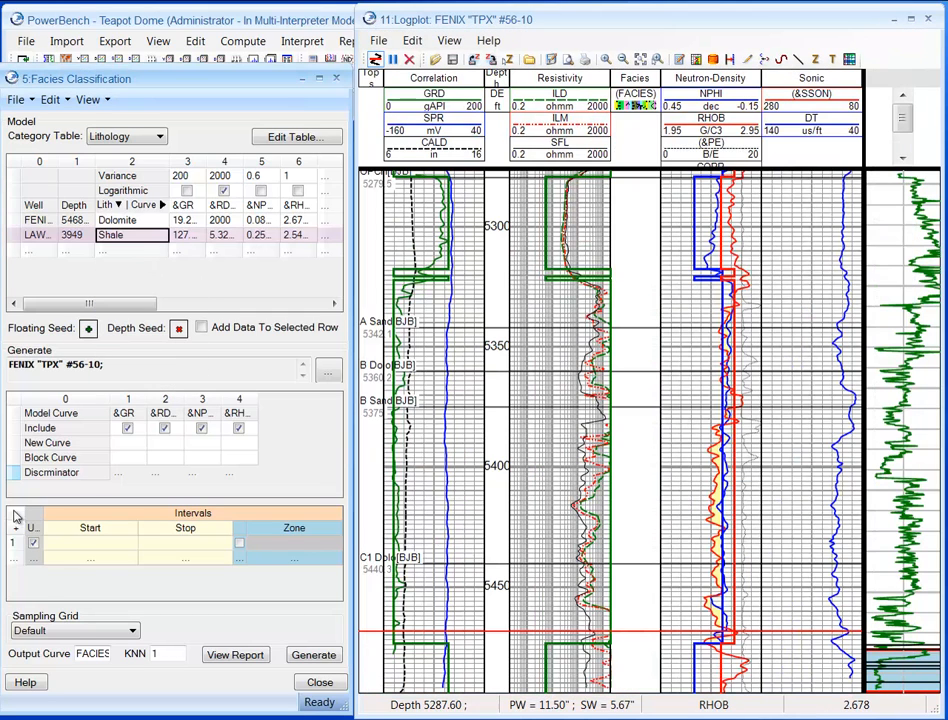
Step: Generate the FACIES curve of alternating Dolomite and Shale intervals for FENIX
{"action": "left_click", "coordinate": [314, 655]}
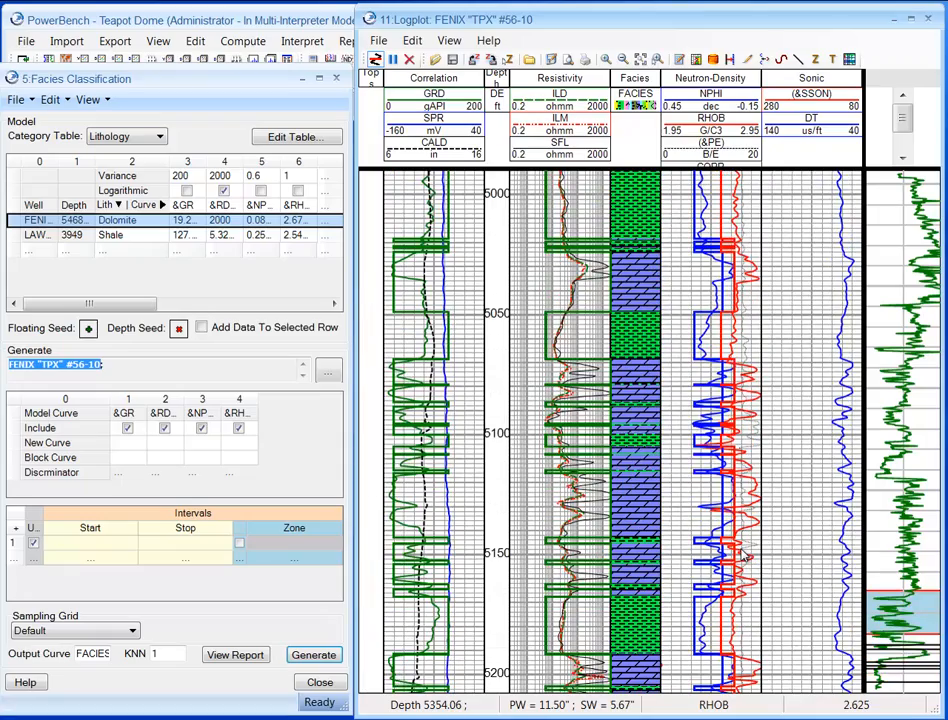
{"action": "scroll", "scroll_direction": "down", "scroll_amount": 3}
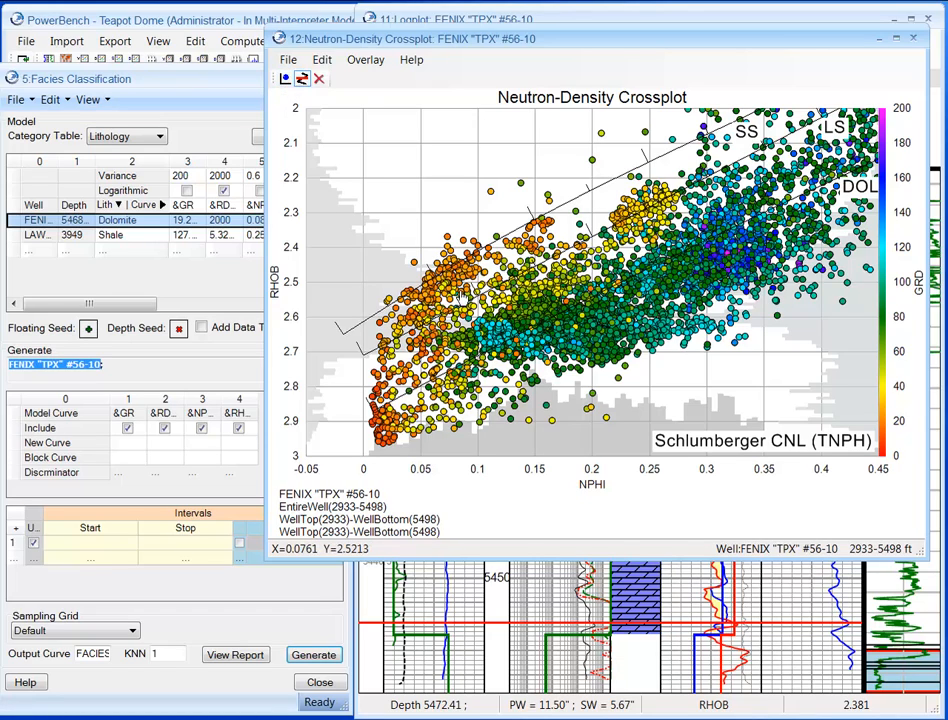
{"action": "mouse_move", "coordinate": [458, 298]}
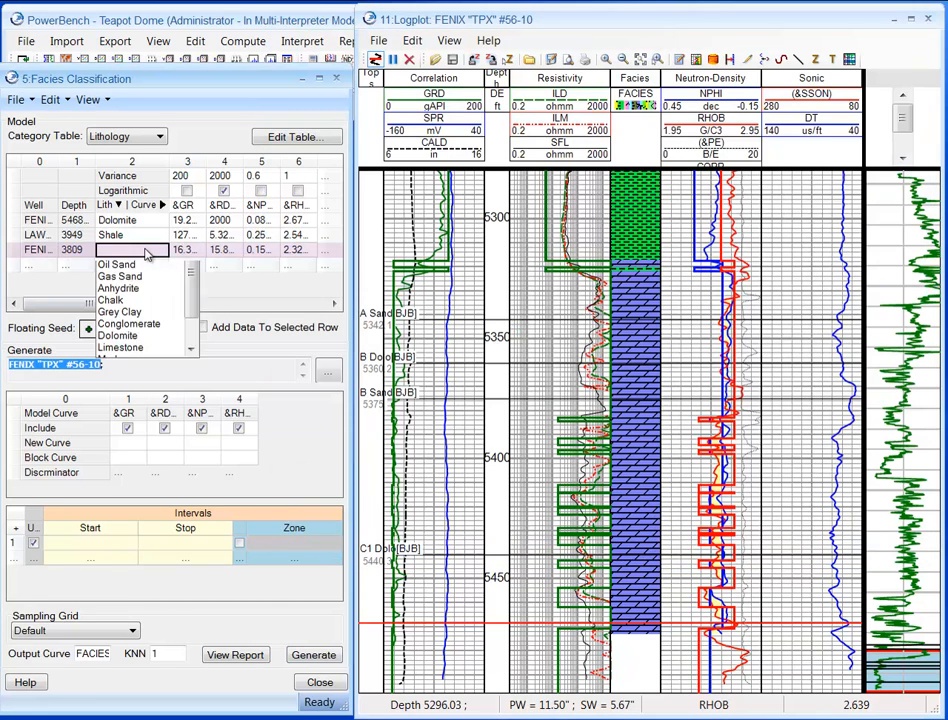
Step: Label the 3809 and 5405 samples Sand, regenerating facies after each
{"action": "left_click", "coordinate": [314, 655]}
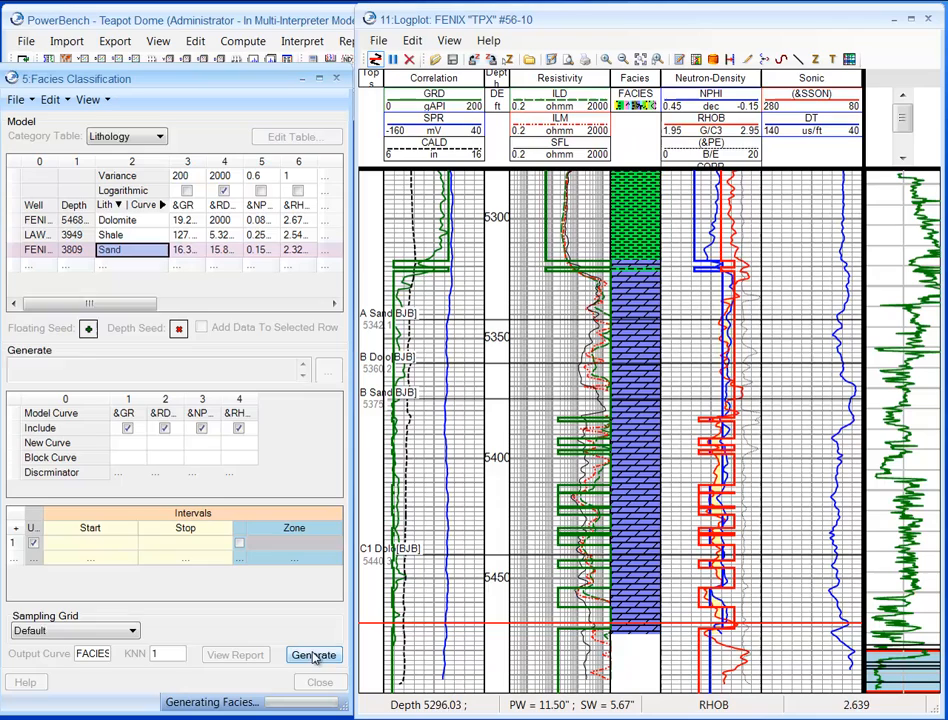
{"action": "left_click", "coordinate": [314, 655]}
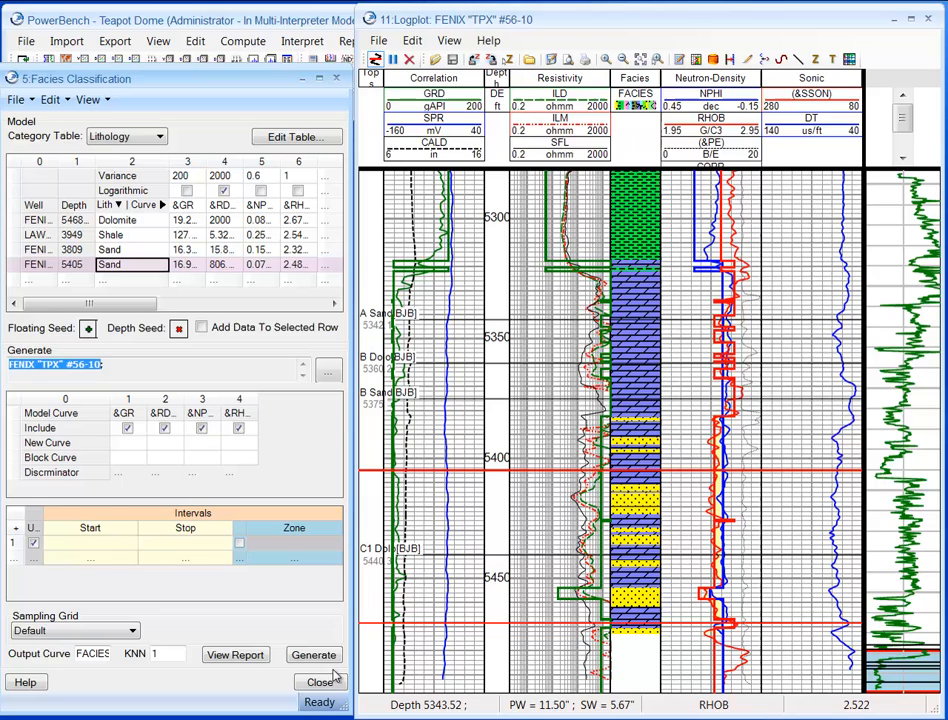
{"action": "left_click", "coordinate": [314, 655]}
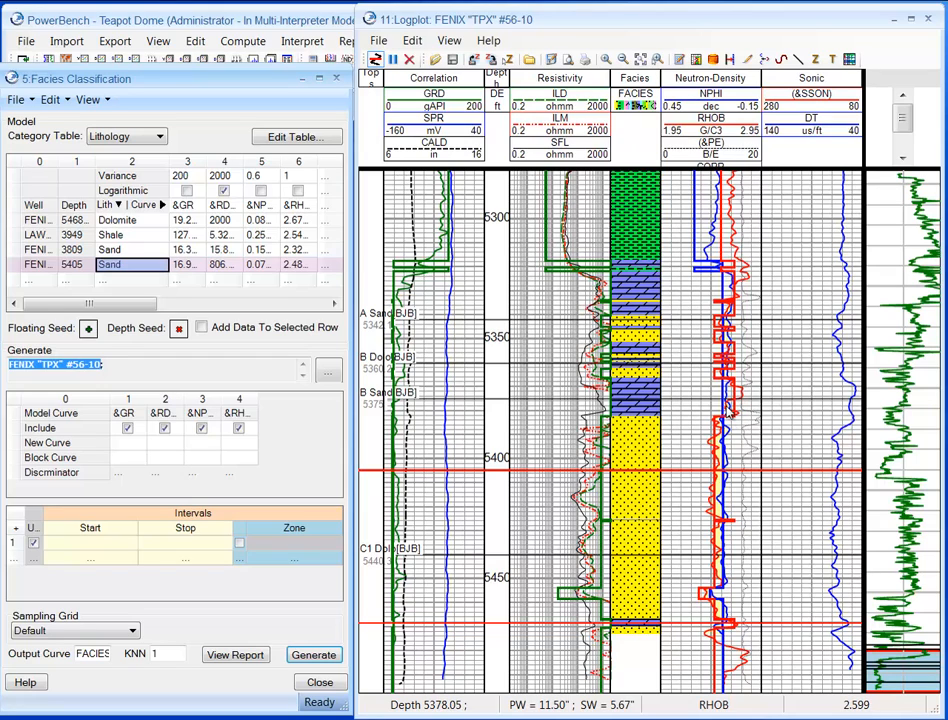
{"action": "left_click", "coordinate": [161, 279]}
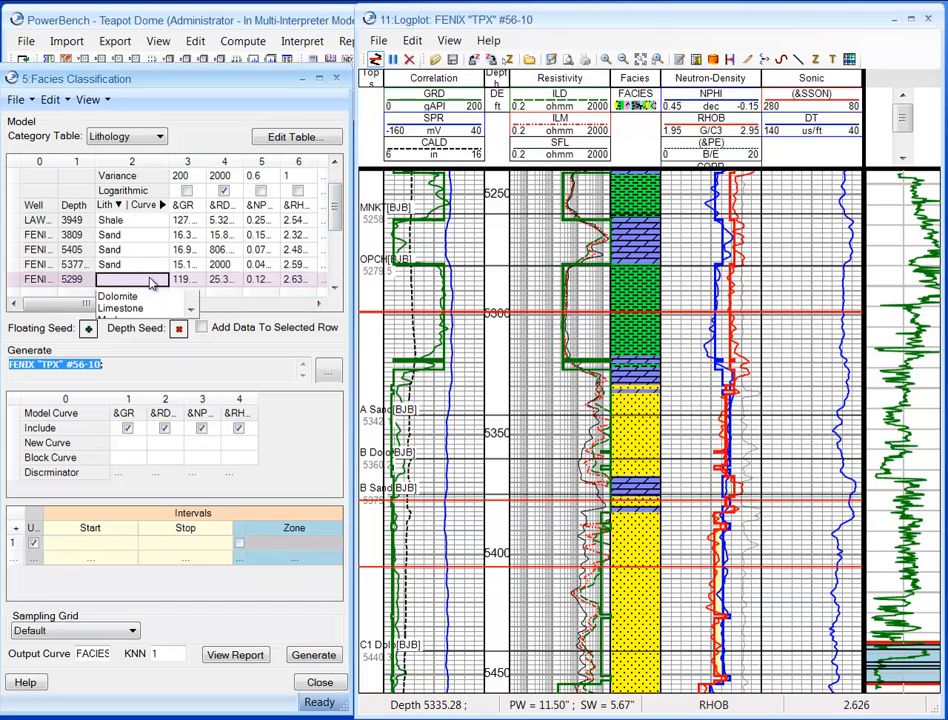
Step: Label the 5299 FENIX sample as Shale
{"action": "left_click", "coordinate": [113, 278]}
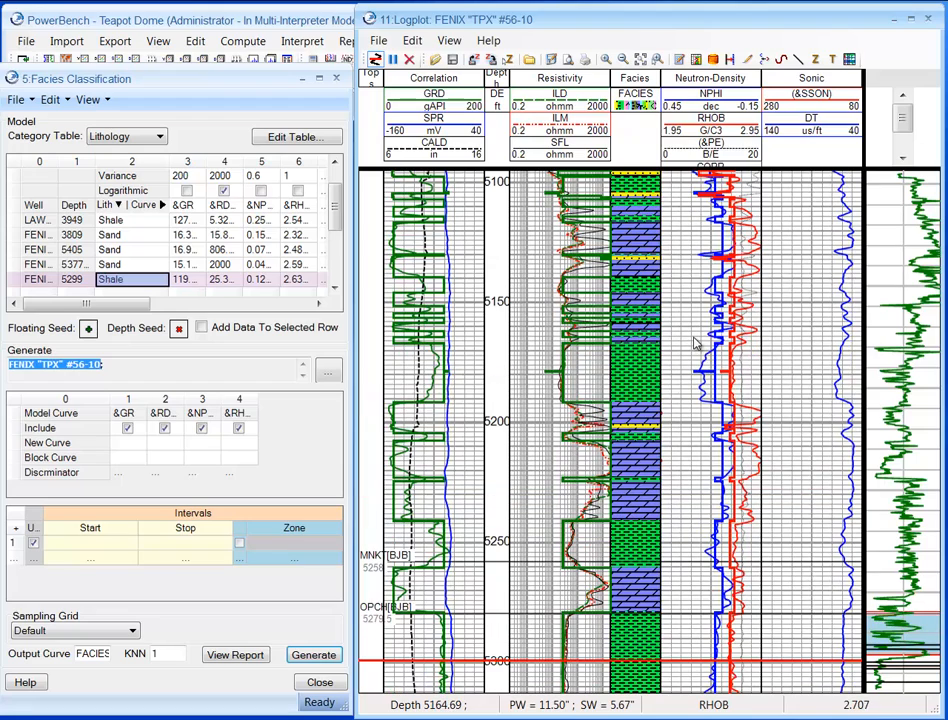
{"action": "scroll", "scroll_direction": "down", "scroll_amount": 3}
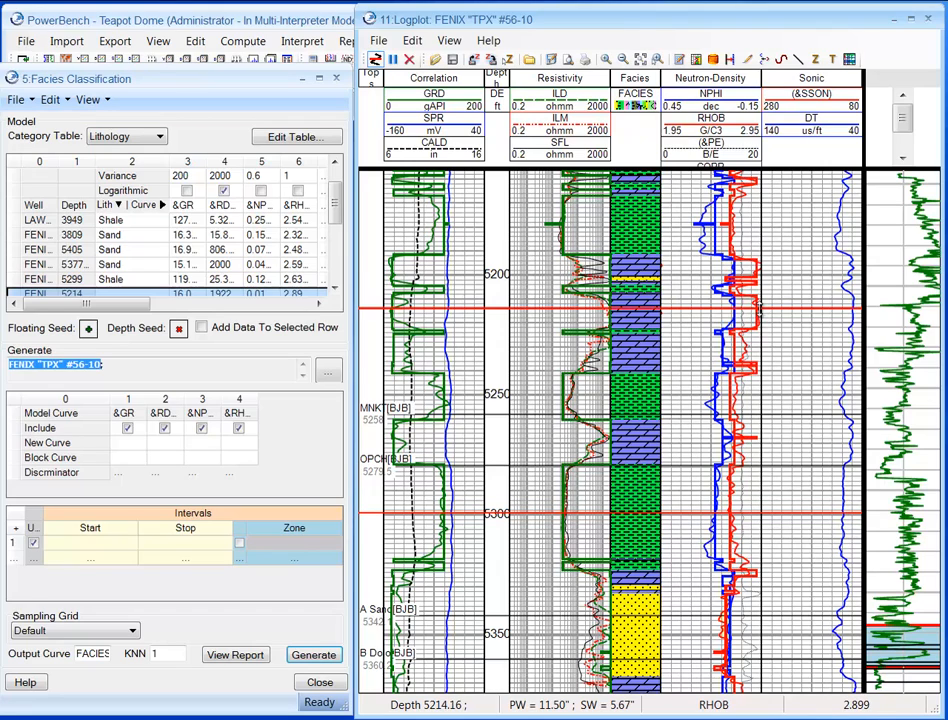
Step: Set the 5214 sample's lithology to Salt and regenerate the facies intervals
{"action": "left_click", "coordinate": [132, 293]}
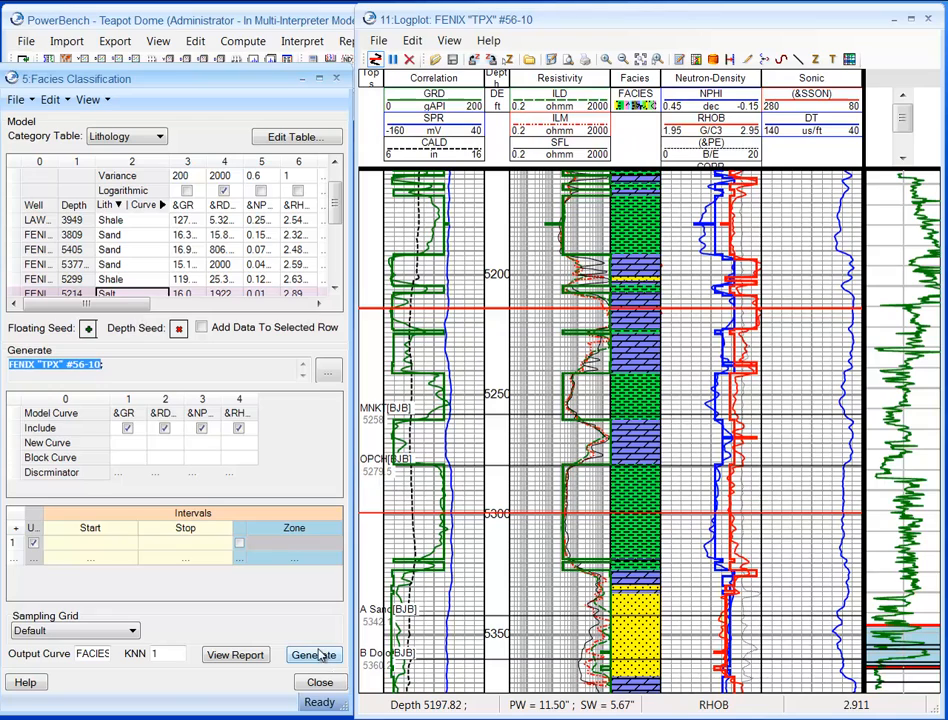
{"action": "left_click", "coordinate": [314, 654]}
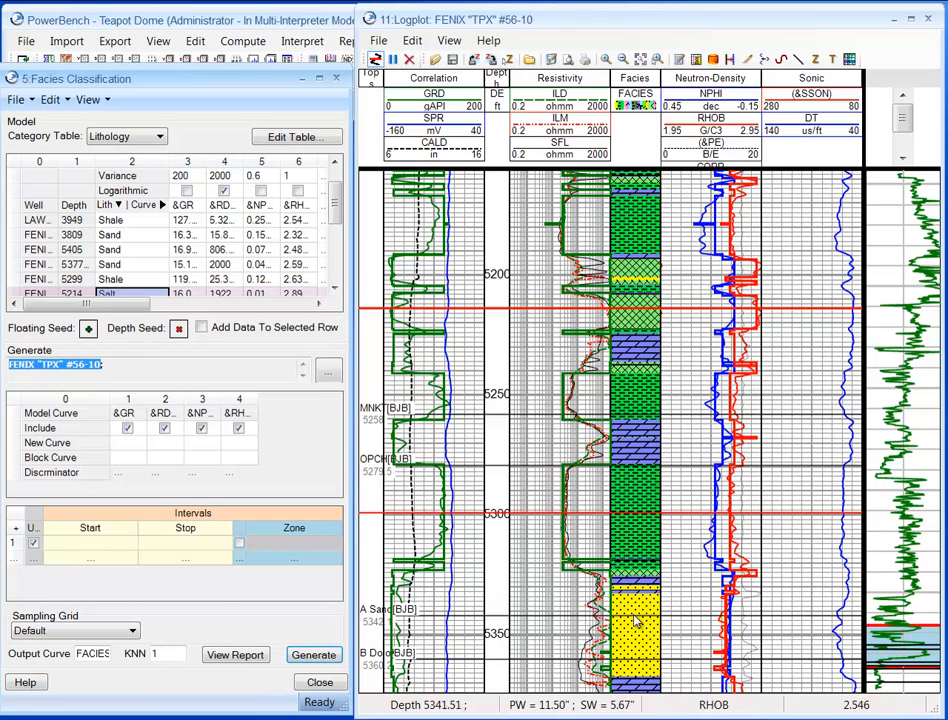